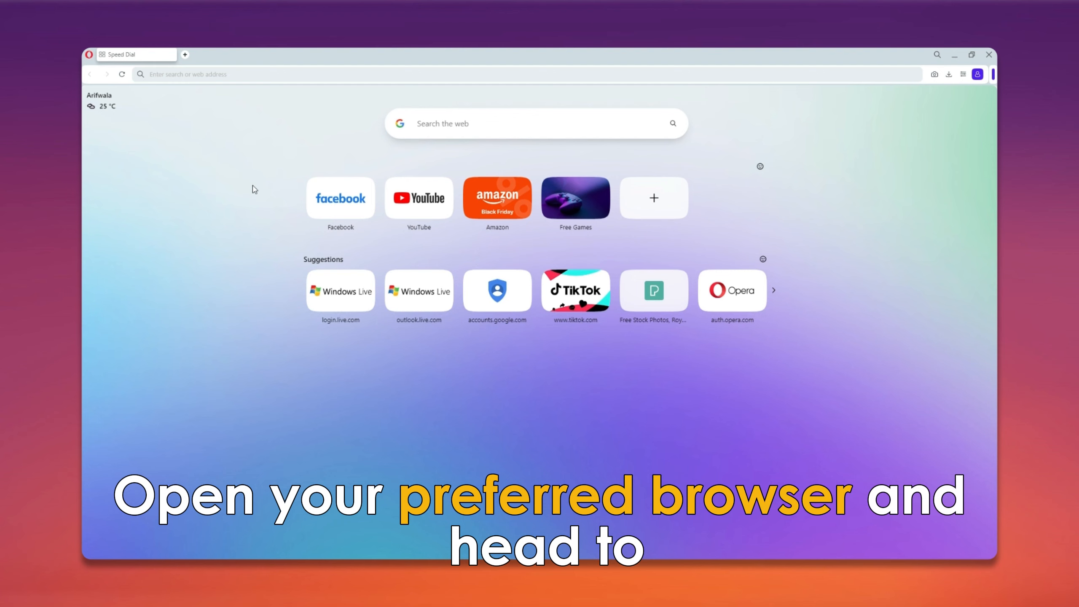
Step: Load the Zoom sign-in page at zoom.us/signin in Opera
text(zoom.us/signin)
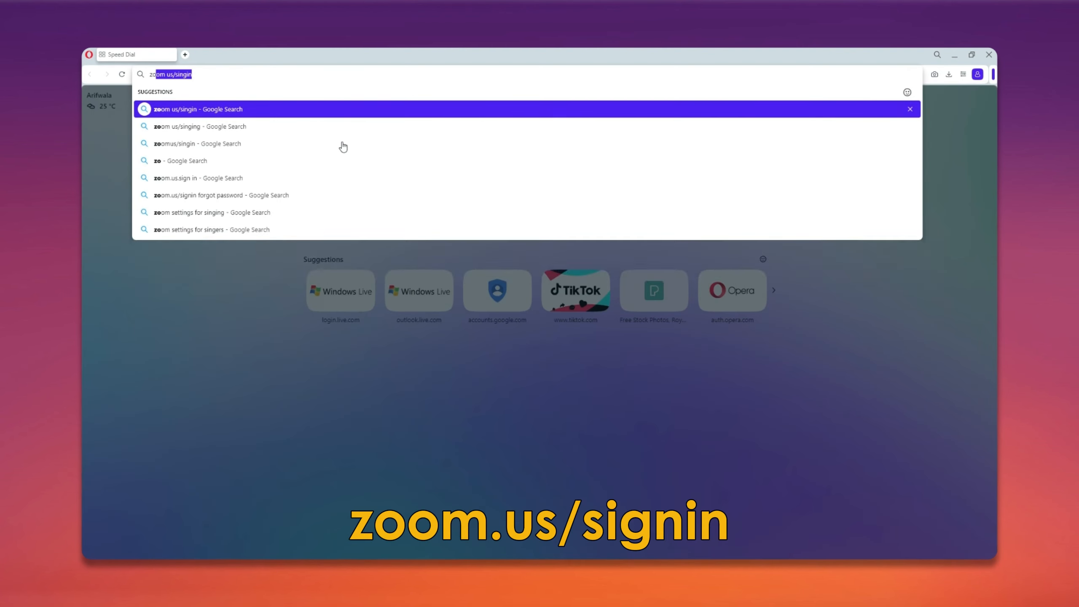
text(zoom.us/signin#/login)
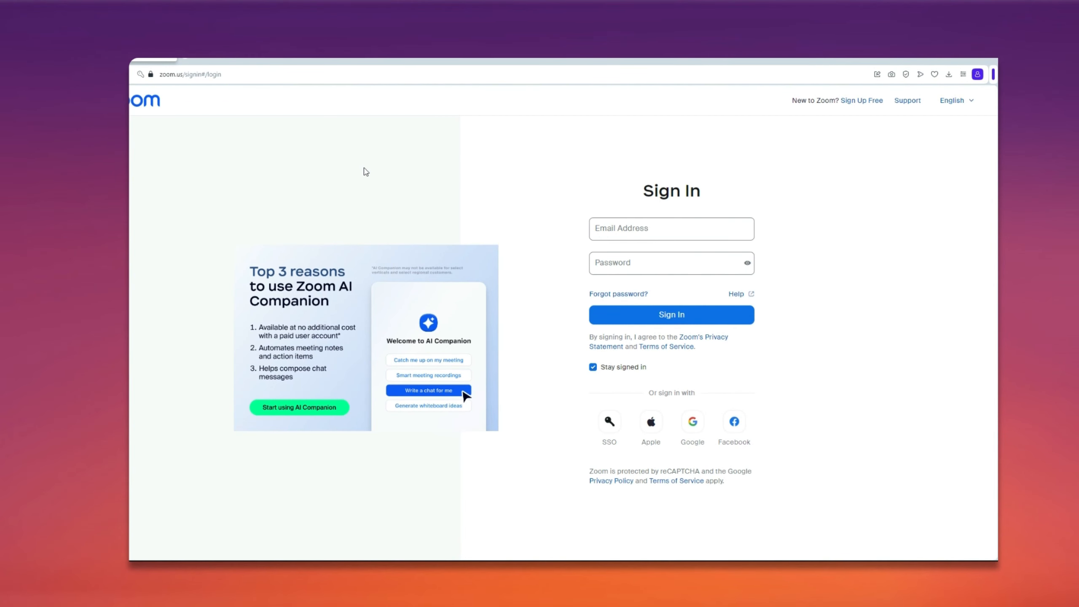
Step: Fill in the saved email and password and submit the web sign-in
click(670, 227)
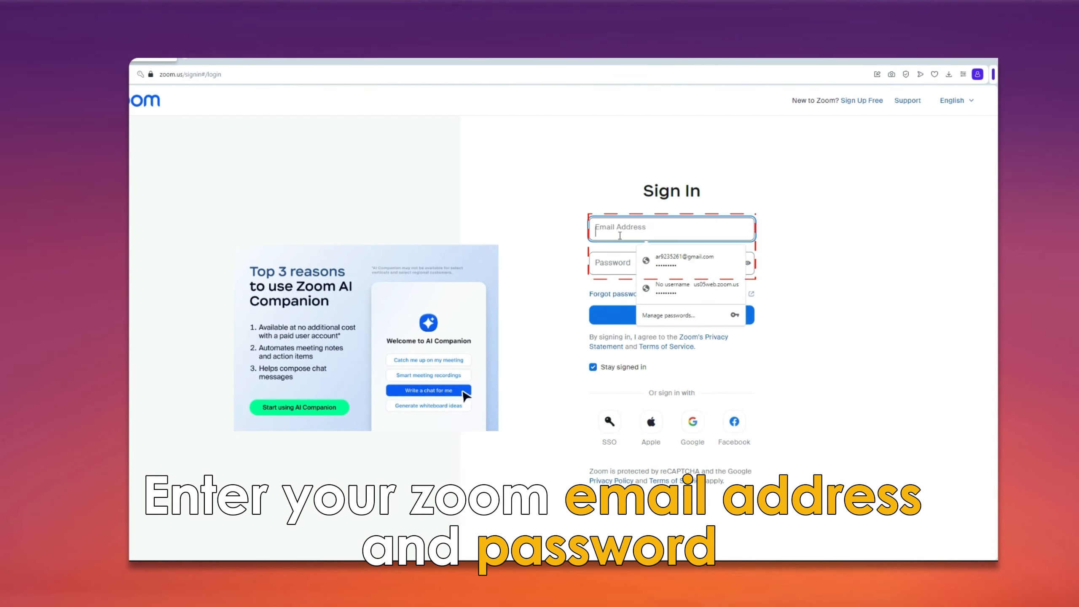
click(681, 261)
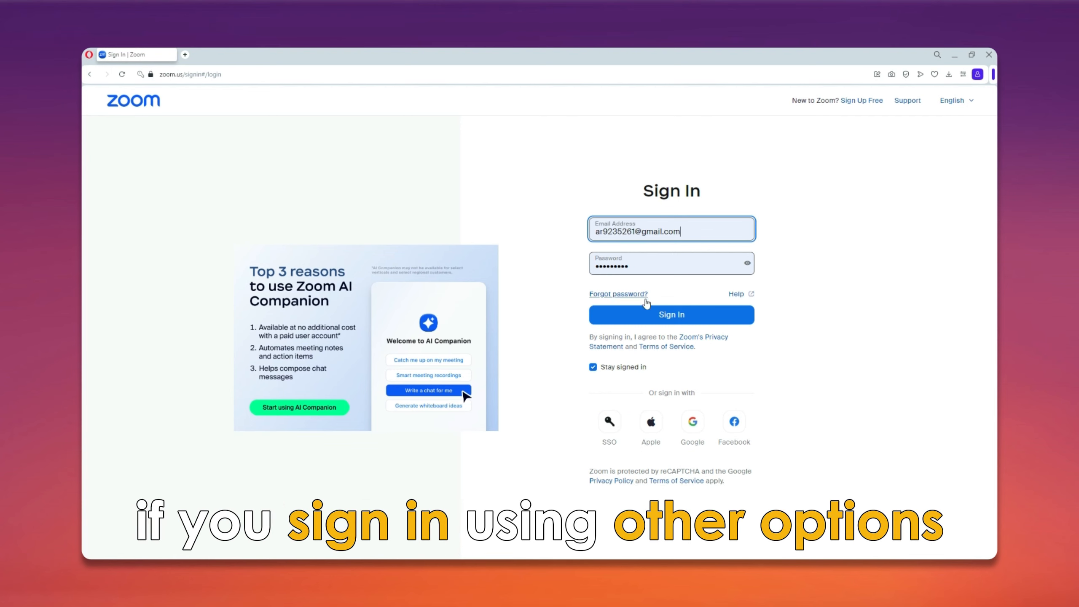
click(671, 315)
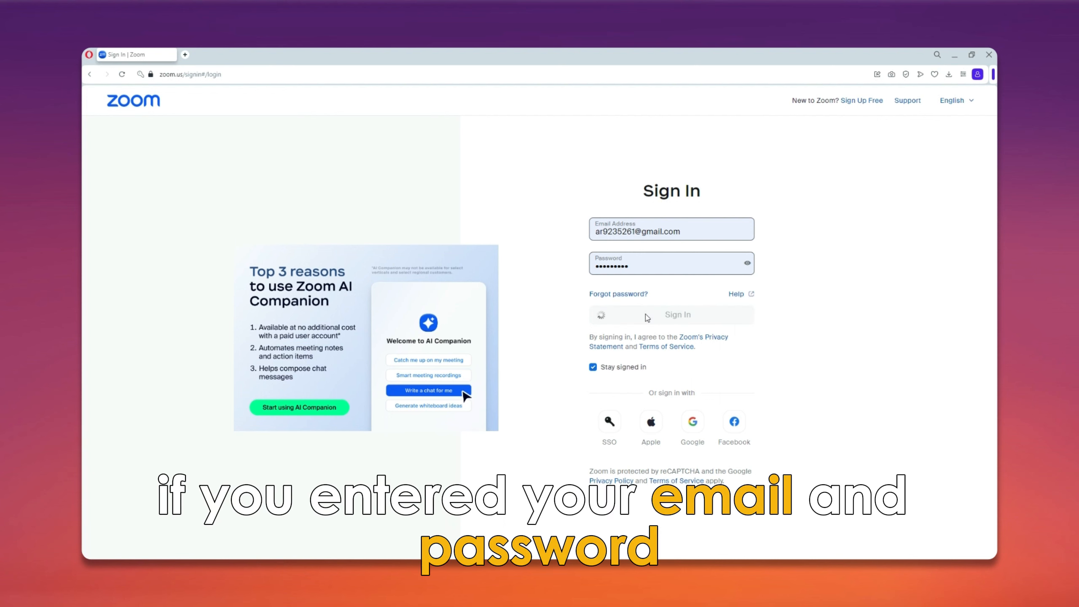
click(670, 314)
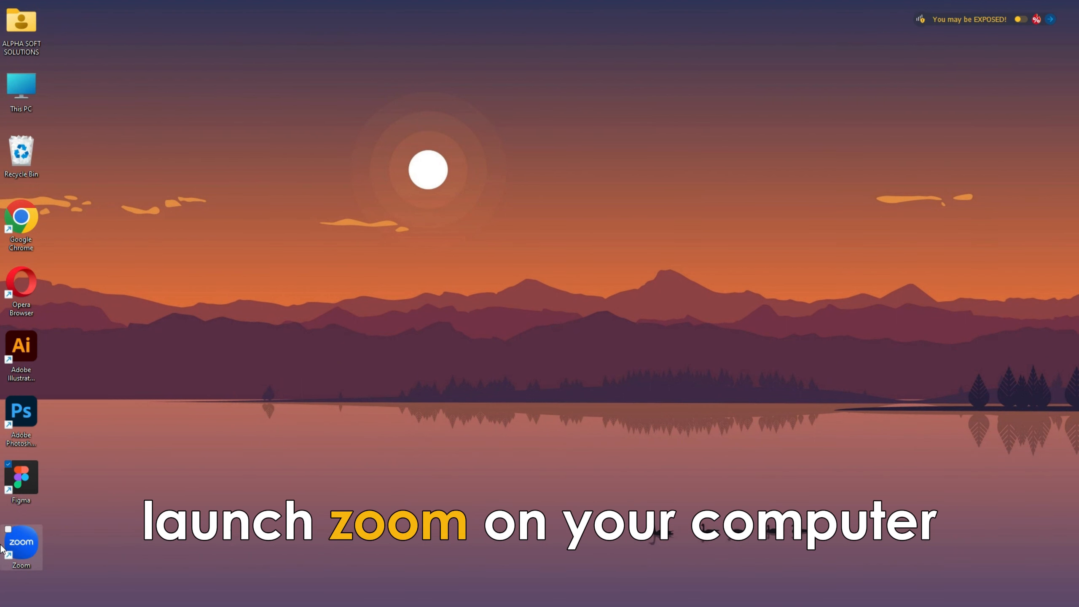
Step: Launch the Zoom desktop app from its desktop shortcut
double_click(20, 543)
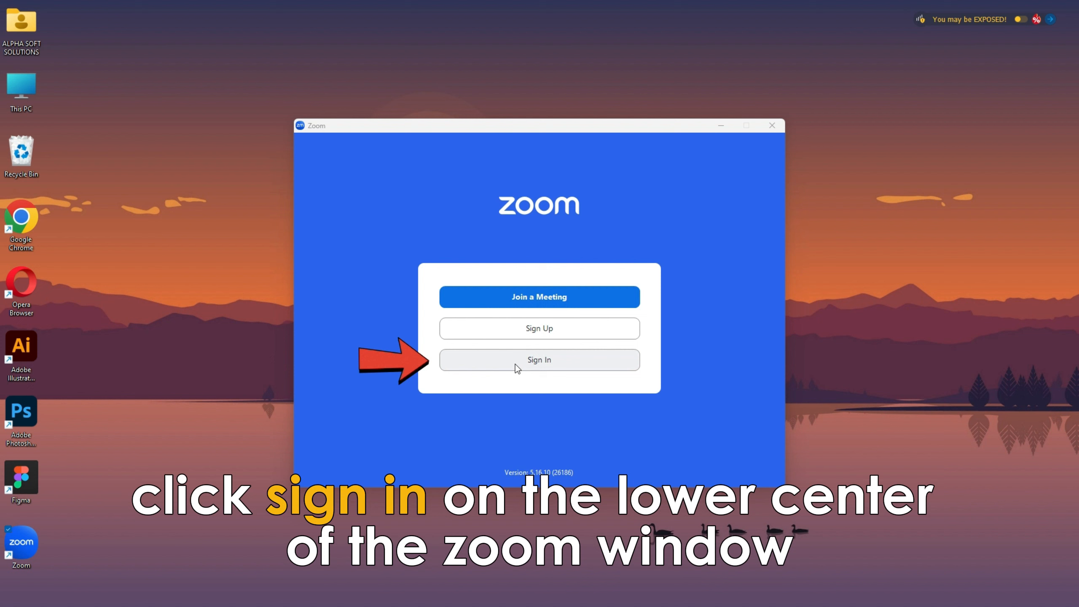
click(538, 359)
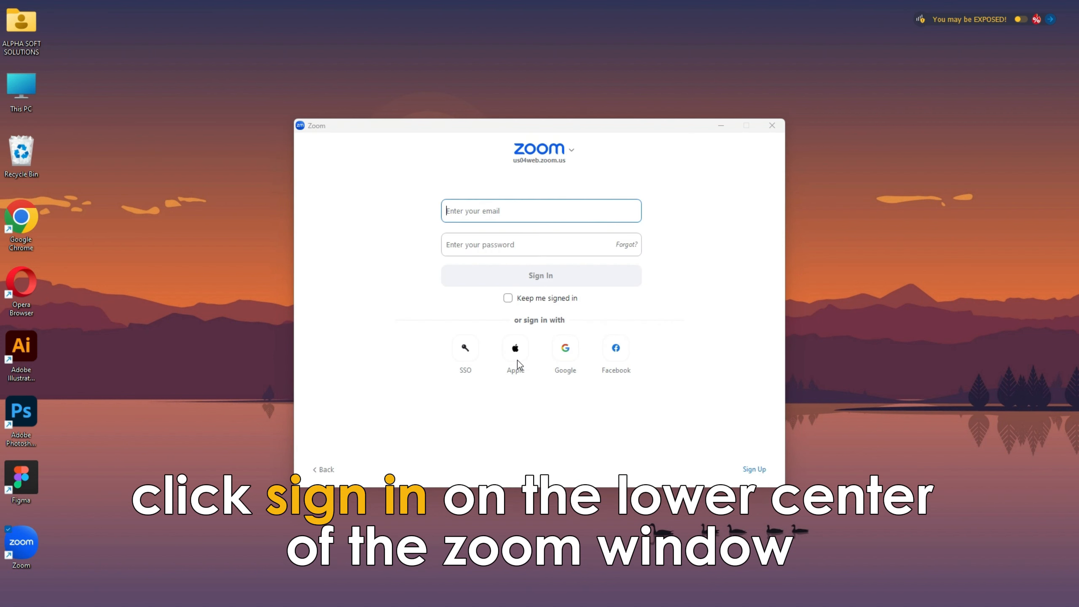
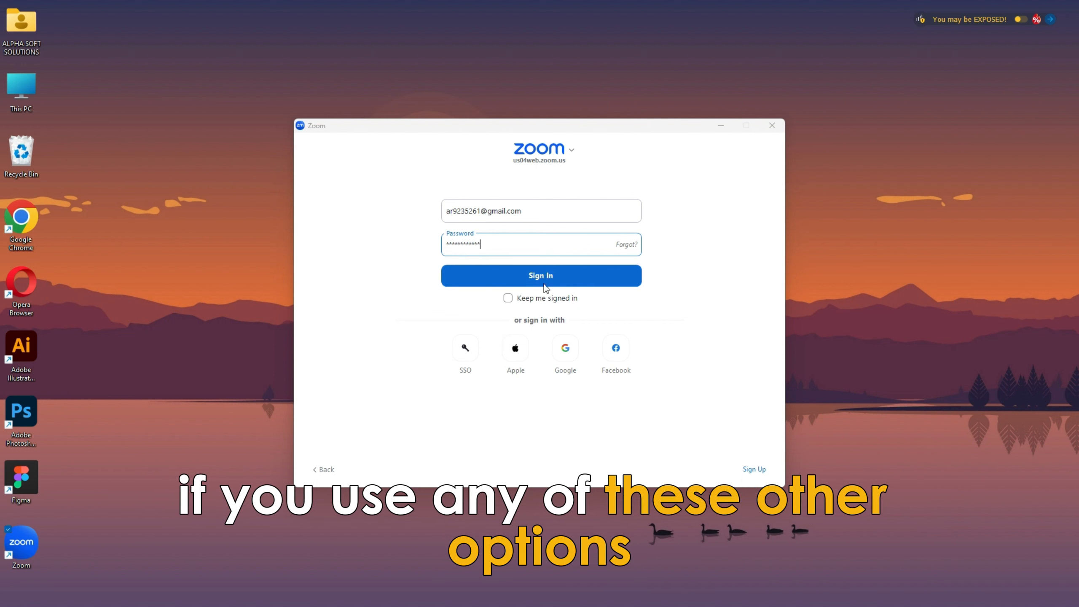
click(540, 276)
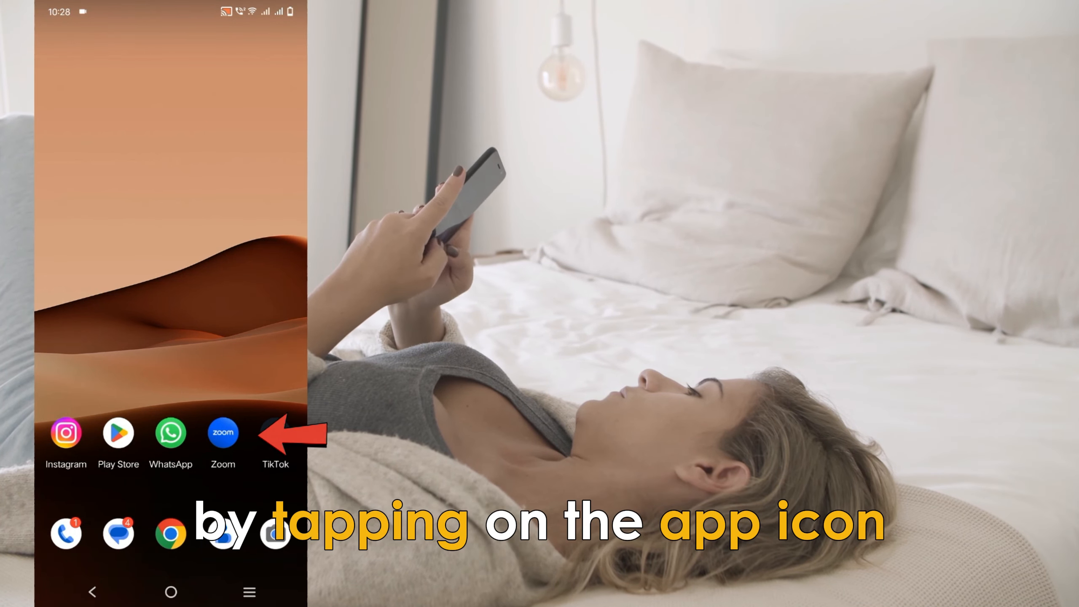
Step: Open the Zoom phone app and sign in to reach the Meetings dashboard
click(222, 432)
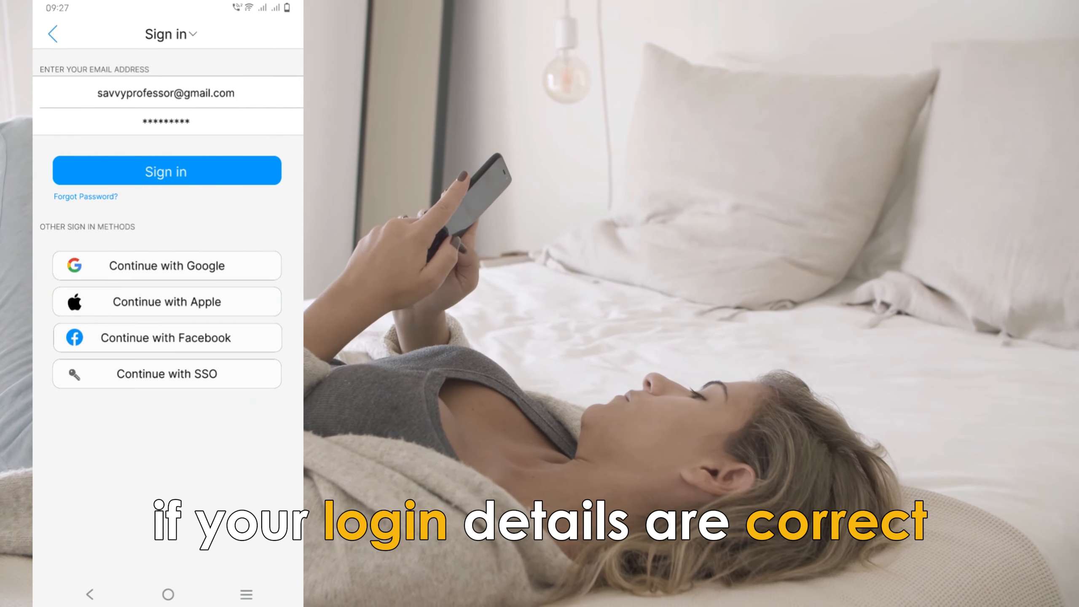
click(165, 170)
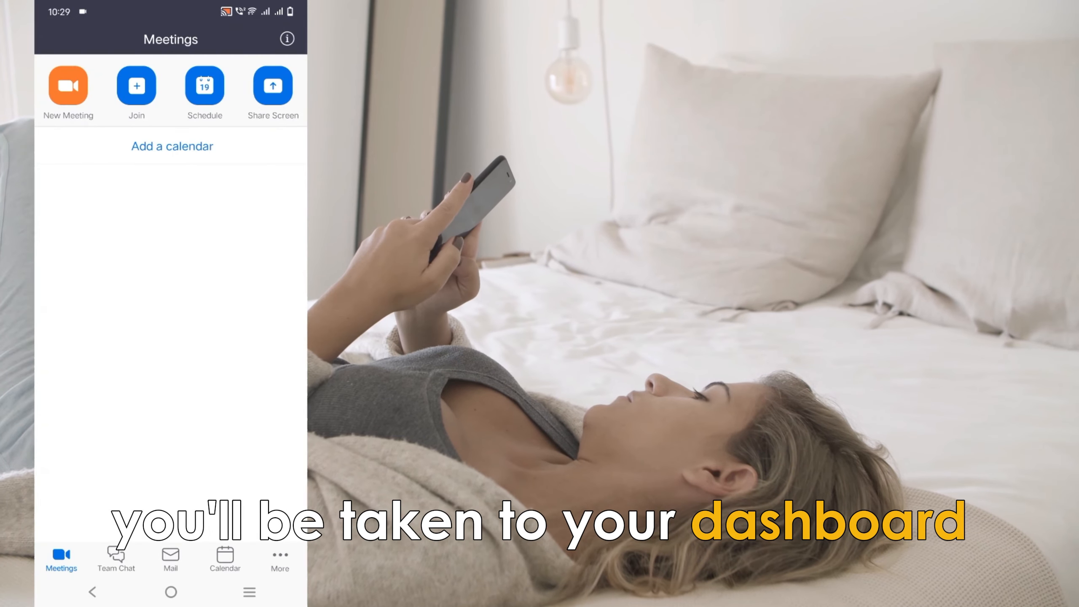